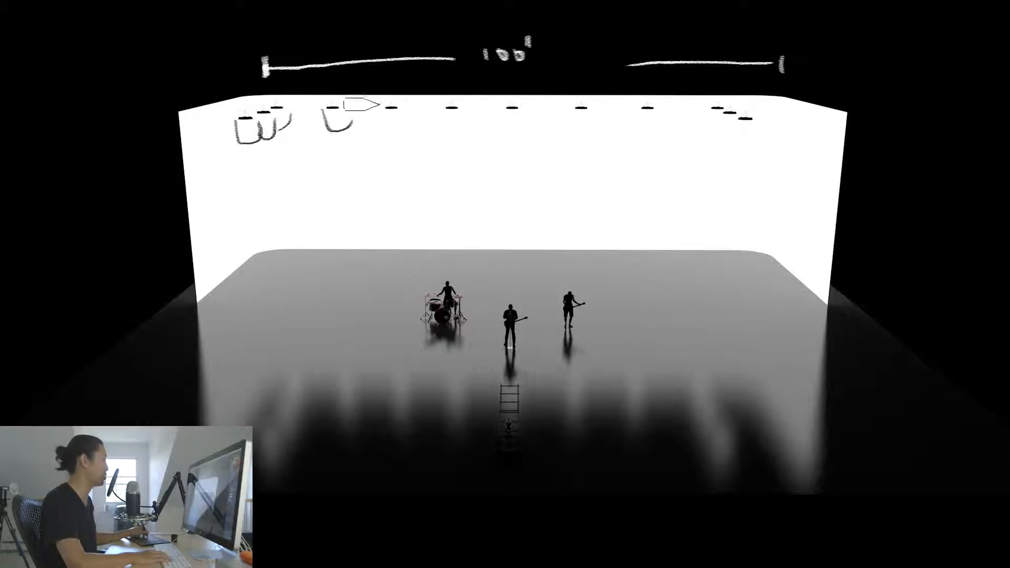
# Step: Sketch two more space-light shapes along the ceiling truss with a beam arrow to the floor
pyautogui.moveTo(386, 116); pyautogui.dragTo(451, 119)
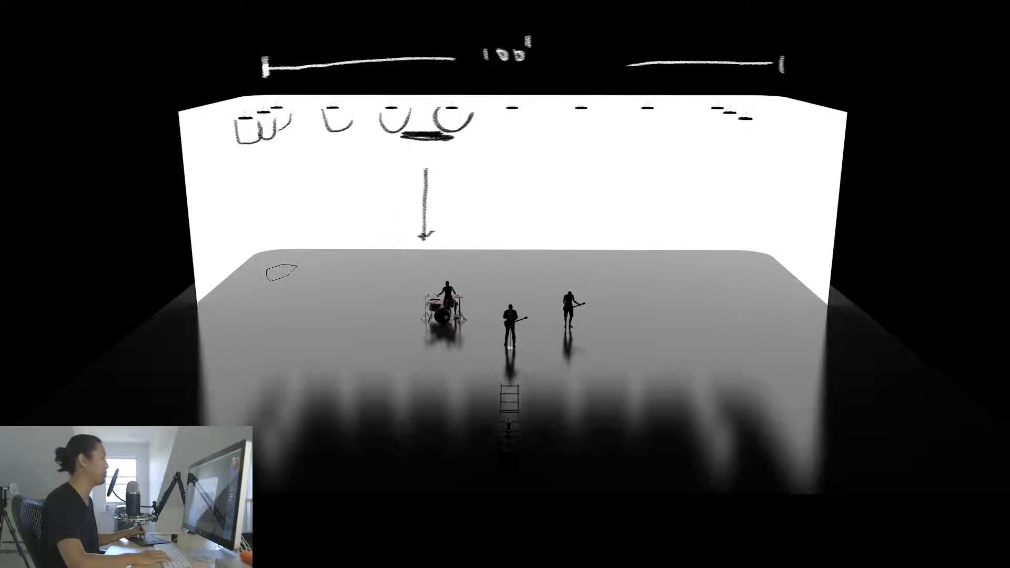
# Step: Draw a white wavy stroke across the left stage floor marking its reflective surface
pyautogui.moveTo(264, 277); pyautogui.dragTo(406, 290)
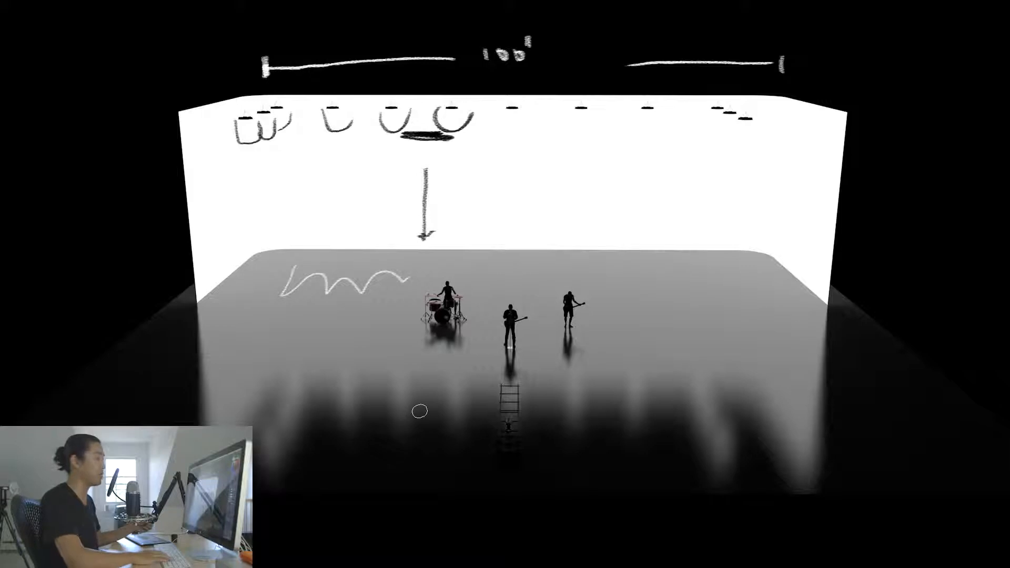
pyautogui.moveTo(846, 225)
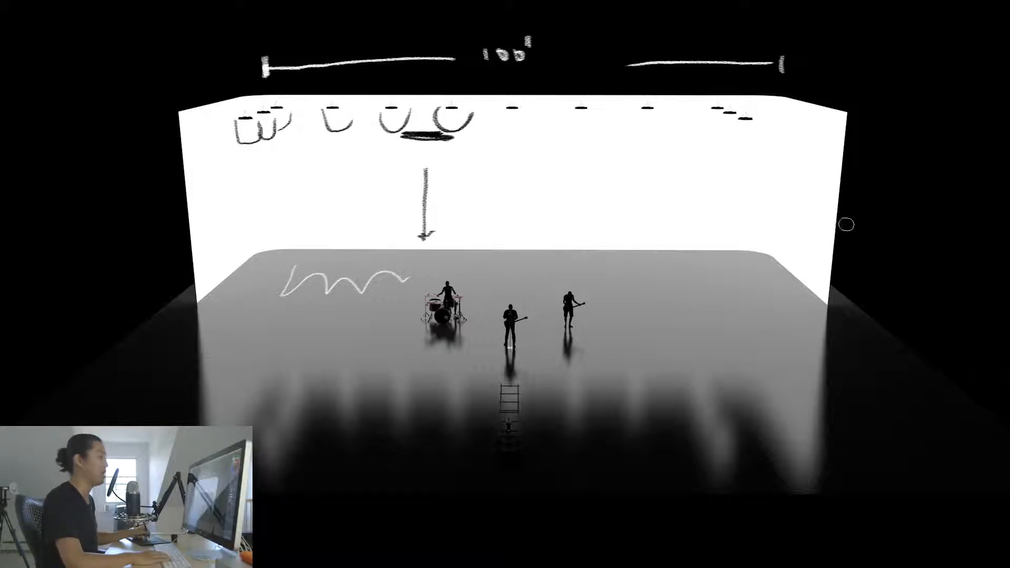